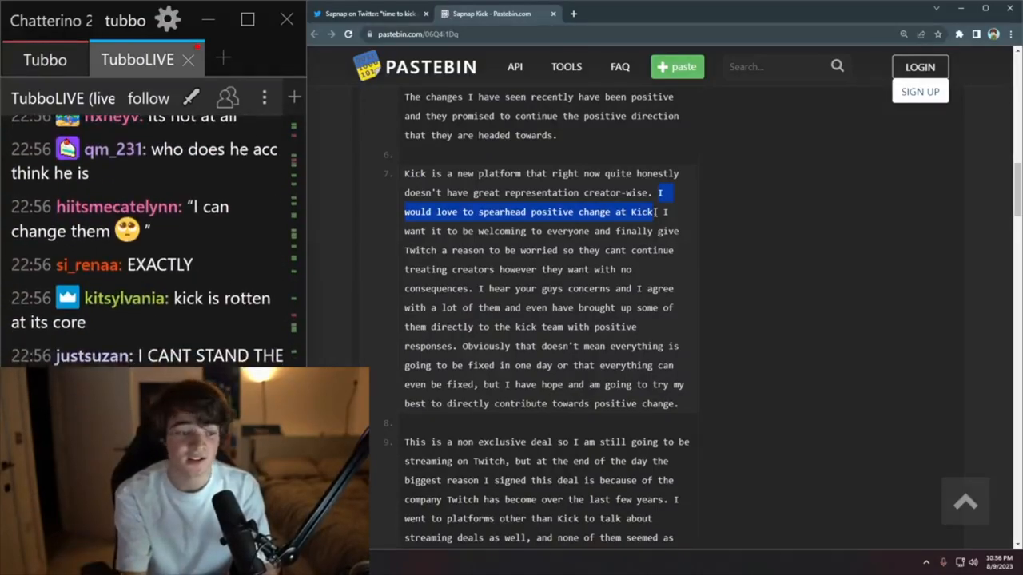
pyautogui.scroll(-3)
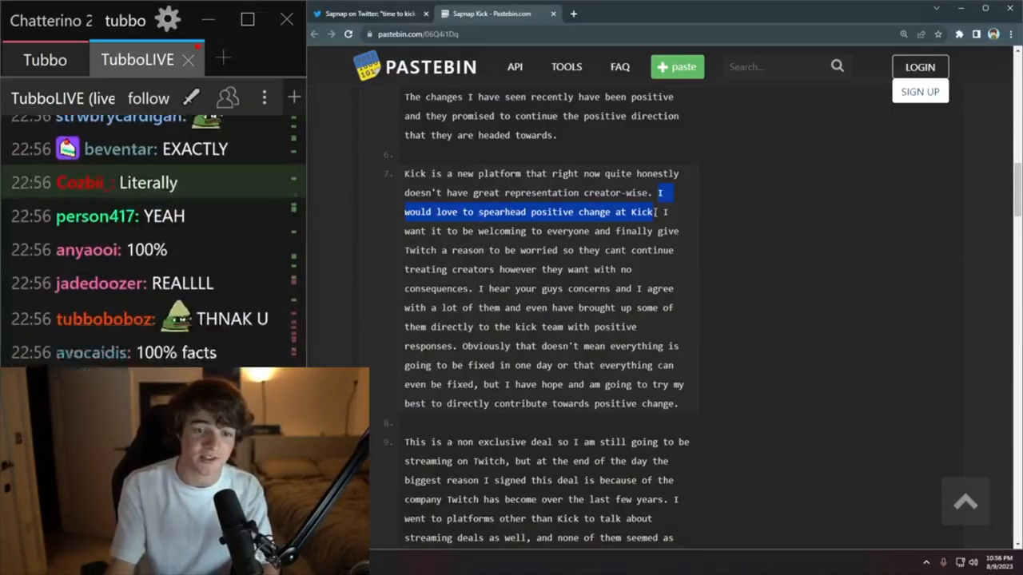
pyautogui.scroll(-3)
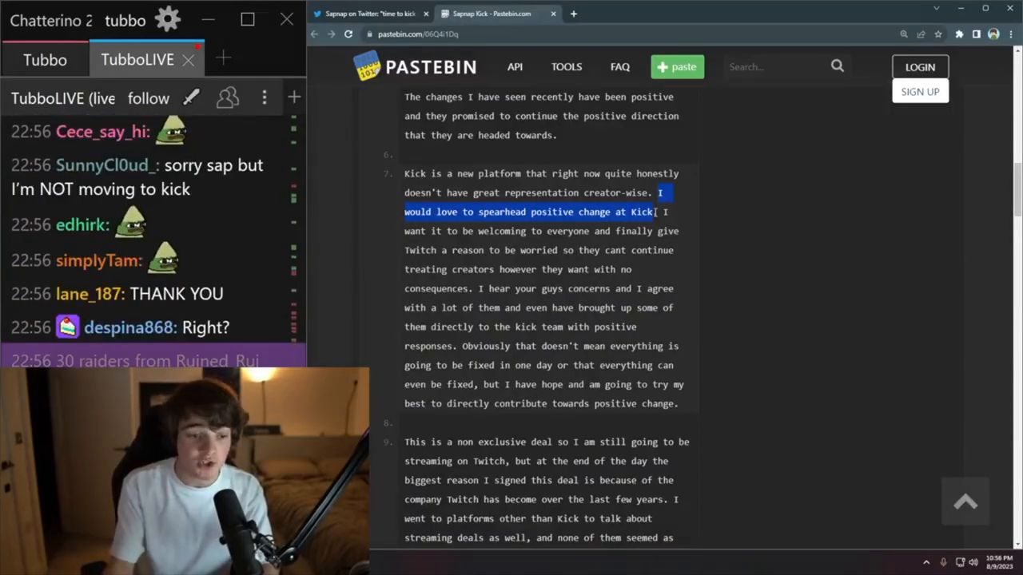